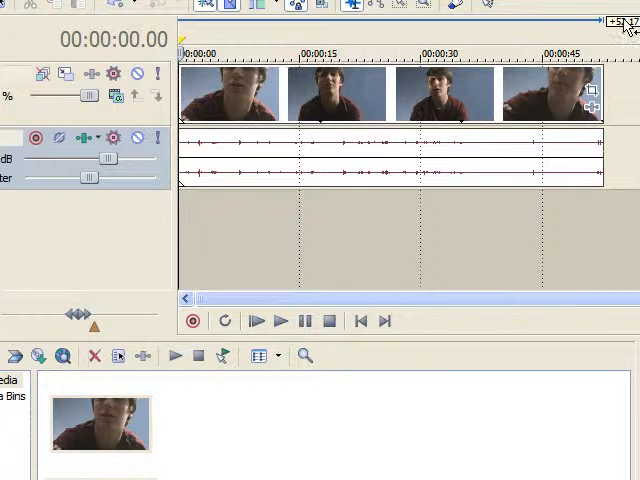
pyautogui.moveTo(592, 78)
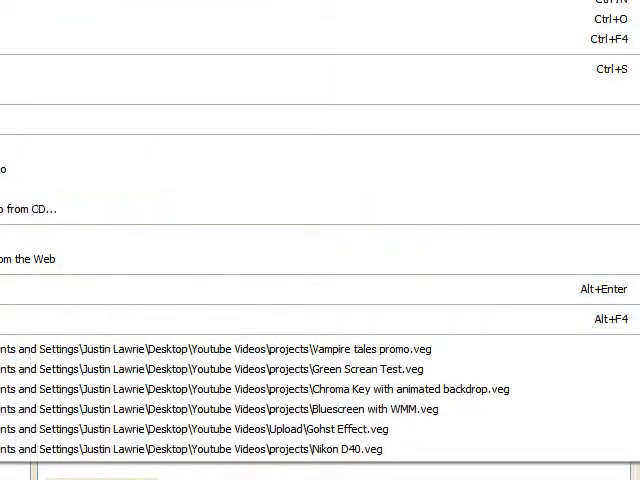
pyautogui.moveTo(230, 120)
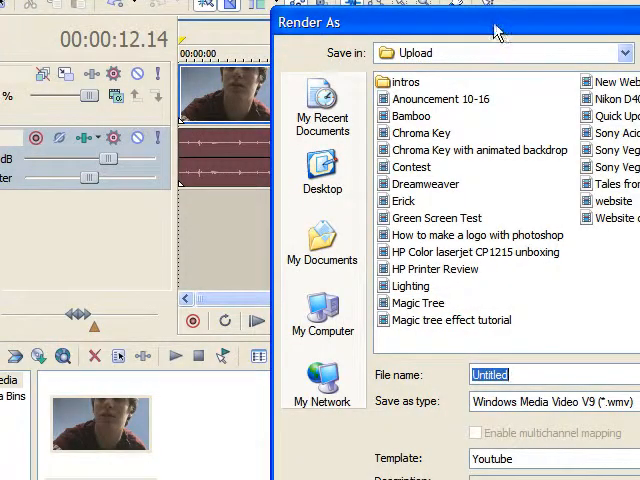
# Step: Render the project audio as an AIFF file named 'Tales from a vampire'
pyautogui.click(476, 348)
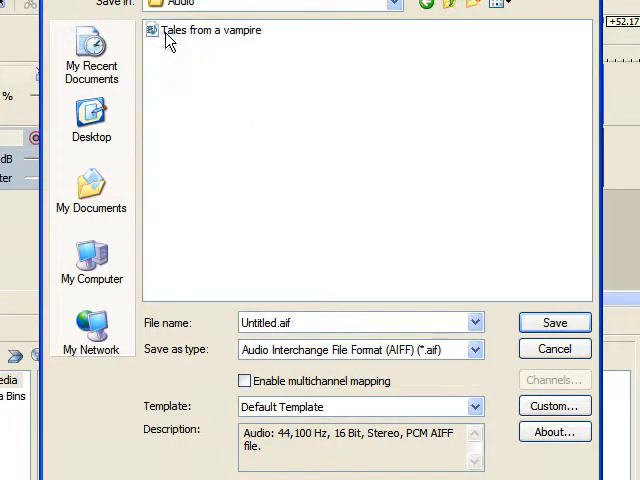
pyautogui.click(204, 28)
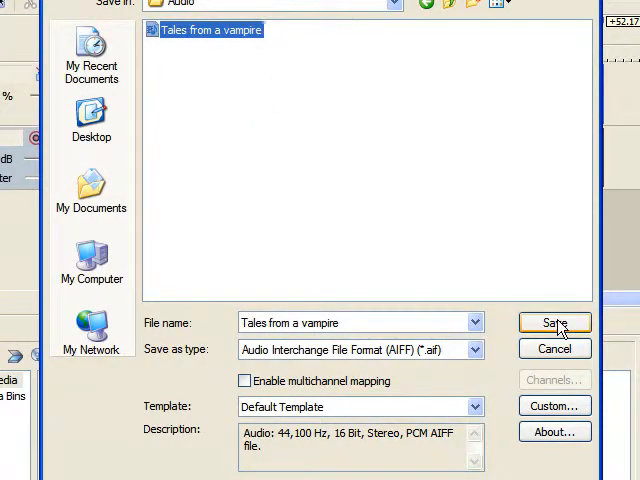
pyautogui.click(554, 322)
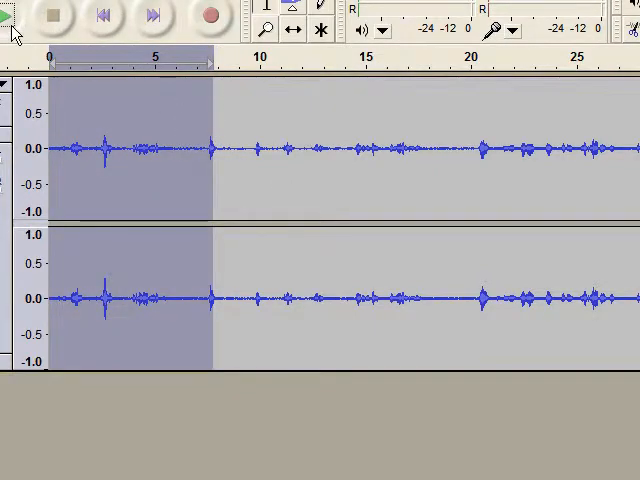
# Step: Play the start of the imported recording briefly, then stop playback
pyautogui.click(10, 14)
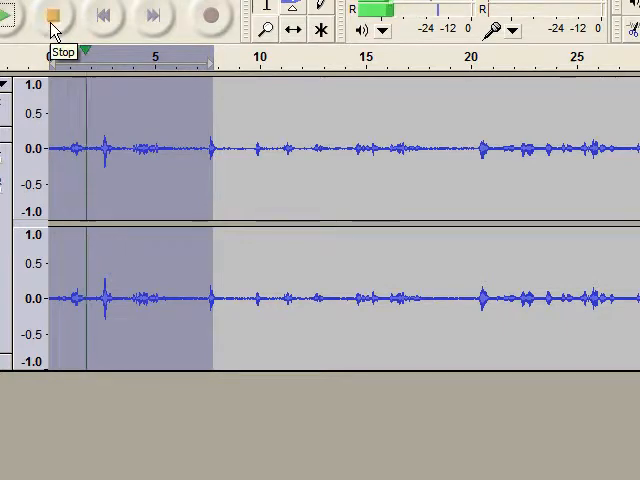
pyautogui.click(56, 16)
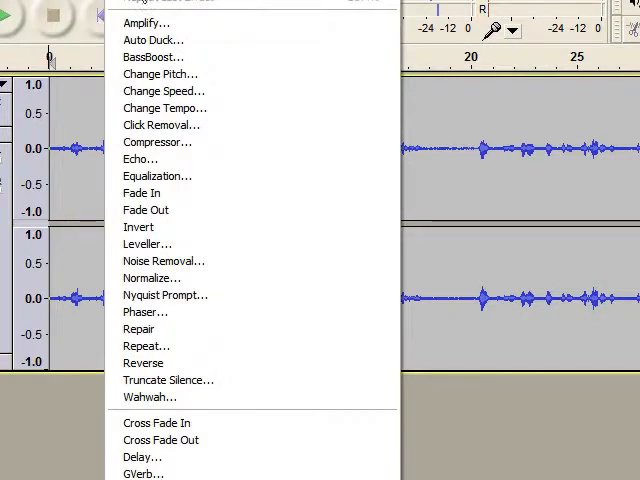
pyautogui.moveTo(292, 278)
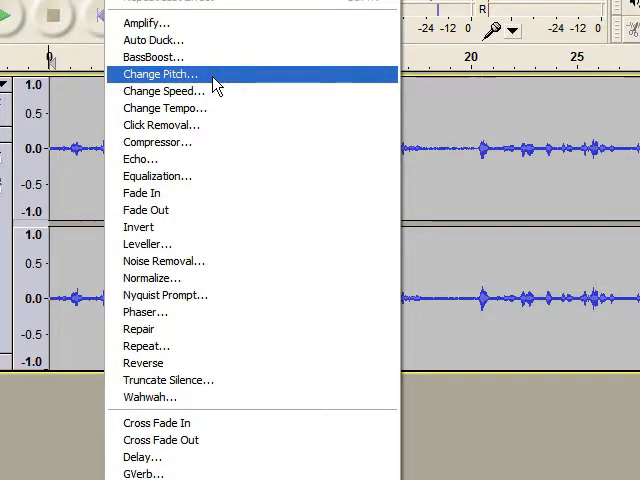
# Step: In Change Pitch, try drops around 25, 43, 28 and 30 percent, previewing each
pyautogui.click(160, 74)
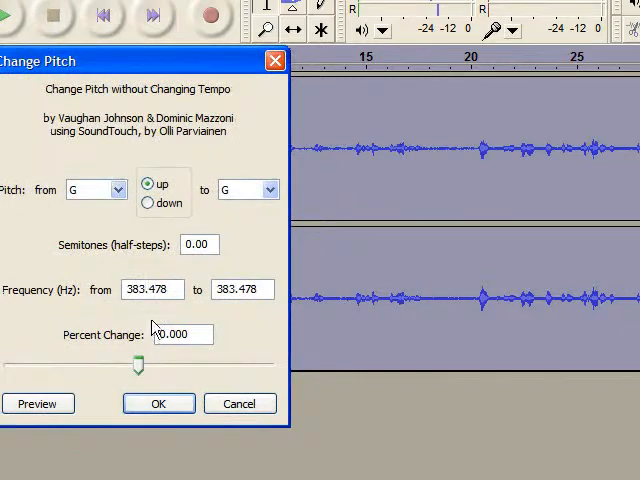
pyautogui.moveTo(132, 362); pyautogui.dragTo(108, 362)
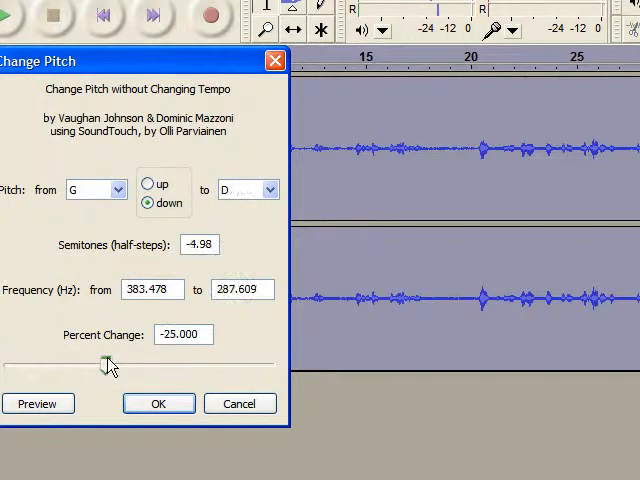
pyautogui.moveTo(108, 364); pyautogui.dragTo(82, 364)
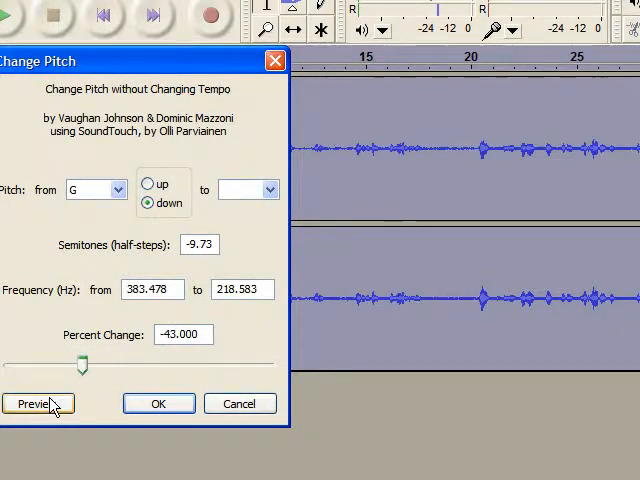
pyautogui.click(40, 404)
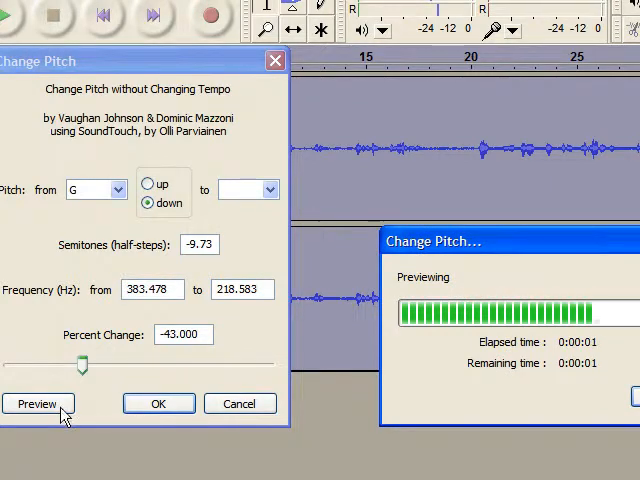
pyautogui.moveTo(84, 366); pyautogui.dragTo(100, 366)
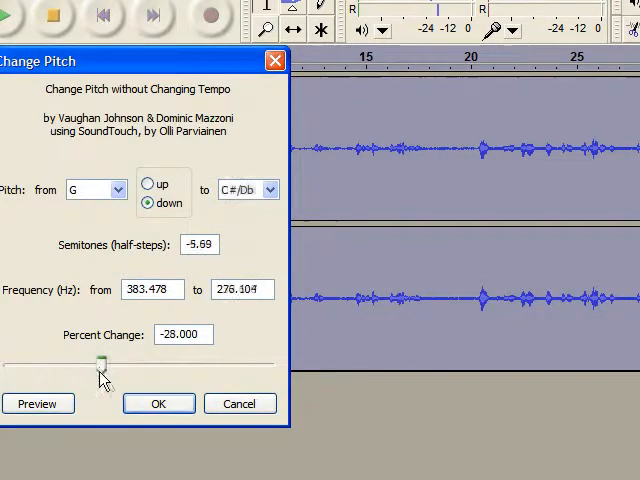
pyautogui.click(36, 404)
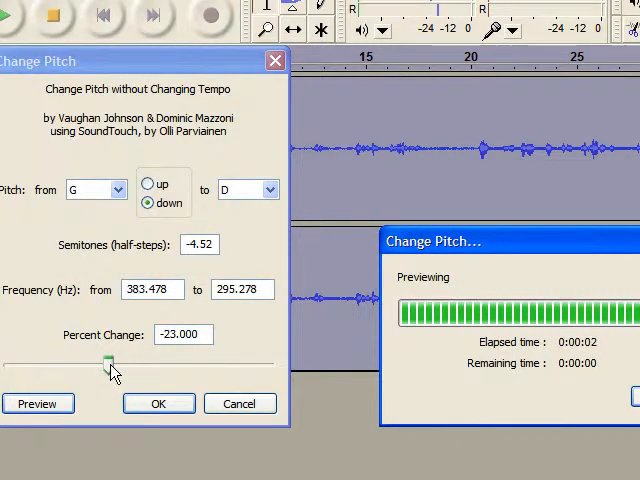
pyautogui.moveTo(112, 360); pyautogui.dragTo(100, 360)
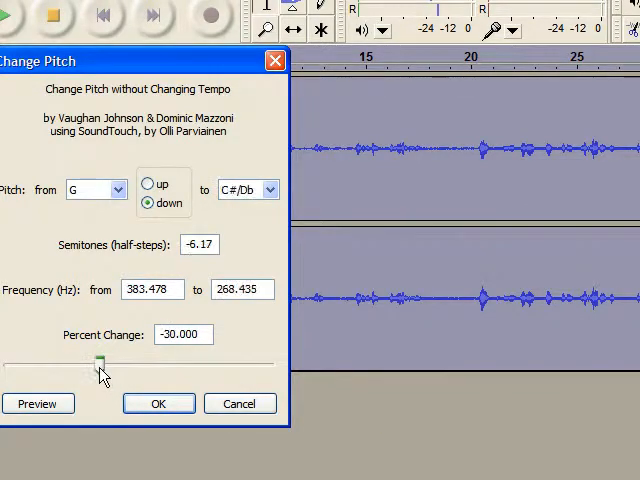
pyautogui.click(38, 404)
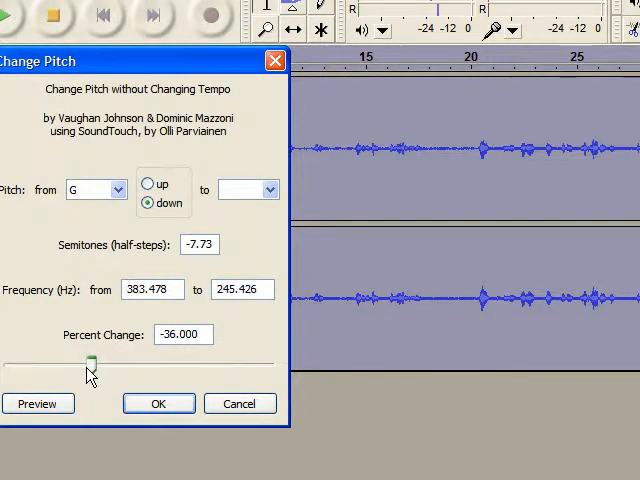
pyautogui.click(38, 404)
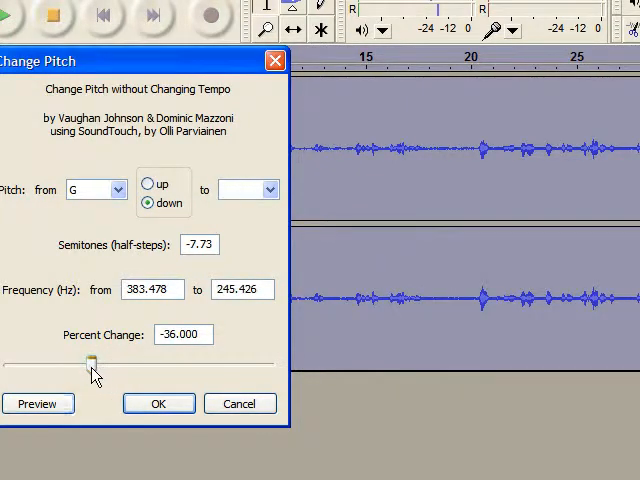
# Step: Try a 15 percent drop, then settle on about -33 percent and preview it
pyautogui.moveTo(92, 364); pyautogui.dragTo(118, 364)
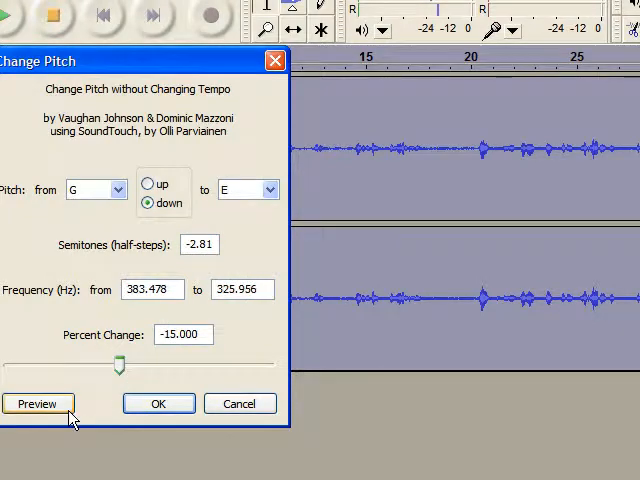
pyautogui.click(38, 404)
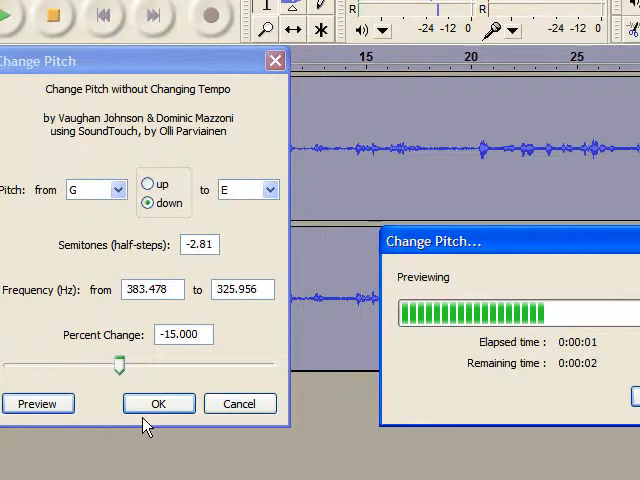
pyautogui.click(36, 404)
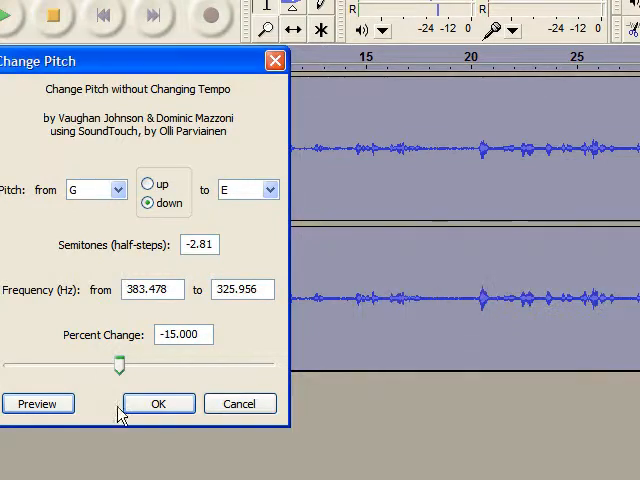
pyautogui.moveTo(118, 364); pyautogui.dragTo(104, 364)
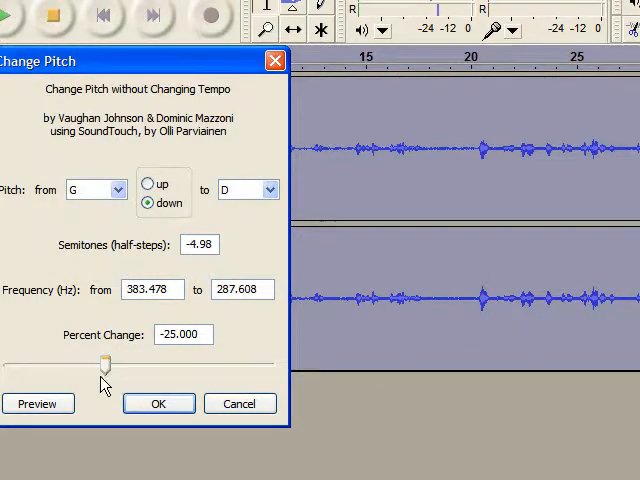
pyautogui.moveTo(104, 364); pyautogui.dragTo(94, 364)
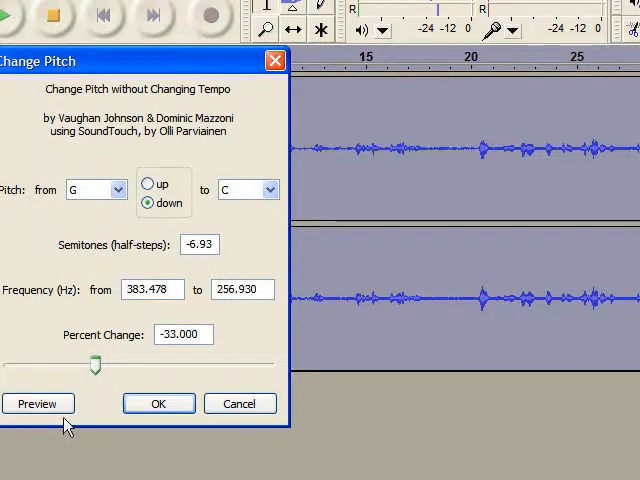
pyautogui.click(36, 404)
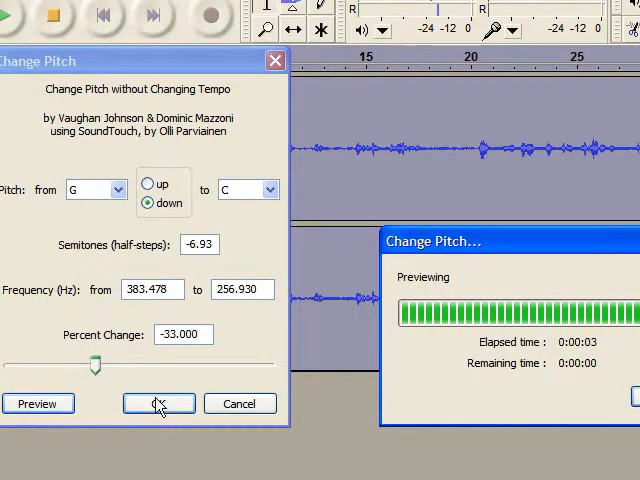
# Step: Apply the -33 percent pitch change and play back the lowered recording
pyautogui.click(156, 404)
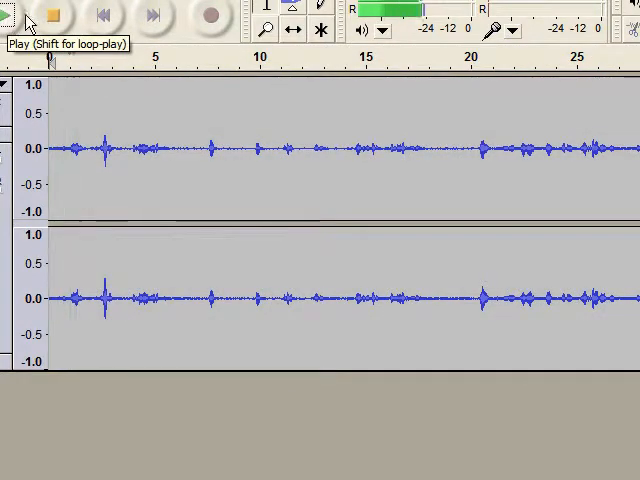
pyautogui.click(16, 16)
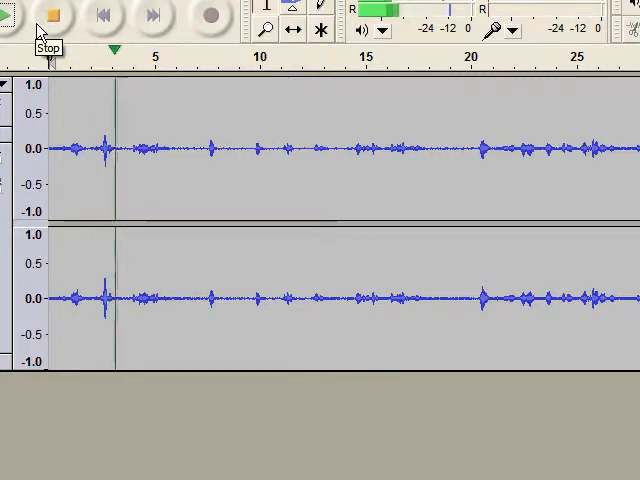